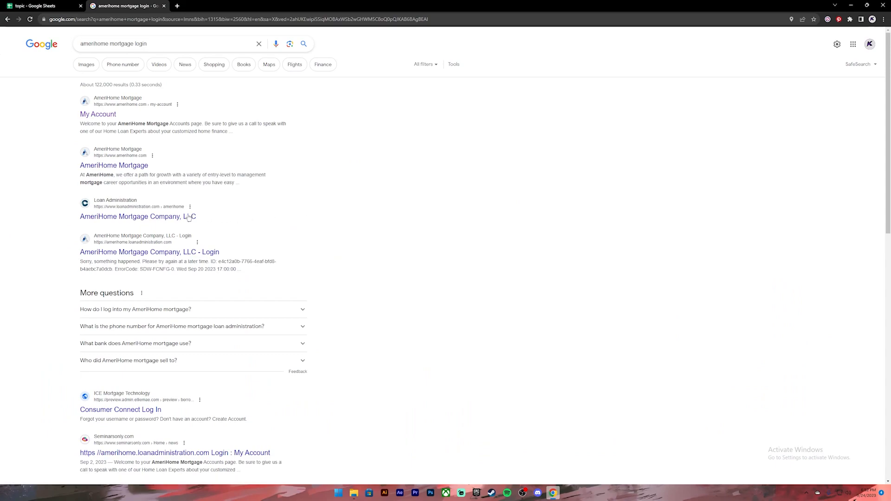
# Reach the AmeriHome loan servicing login page via the 'My Account' result and AMERIHOME SERVICING button
pyautogui.click(97, 114)
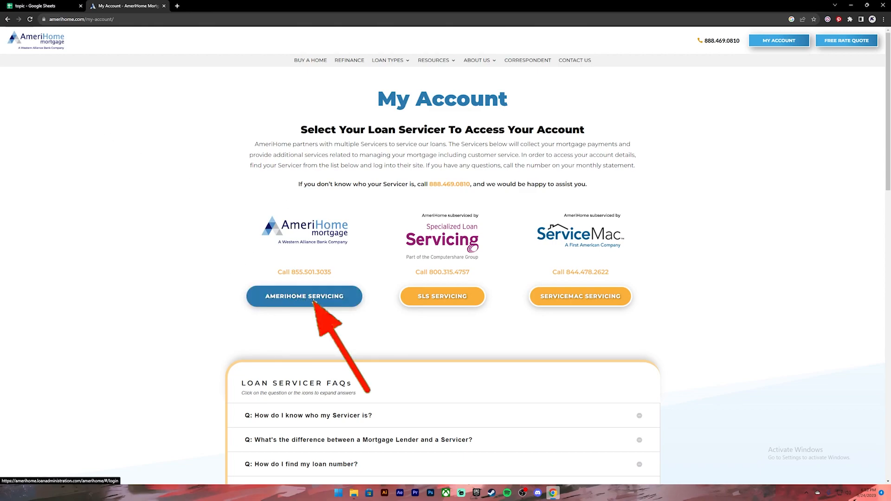
pyautogui.click(305, 296)
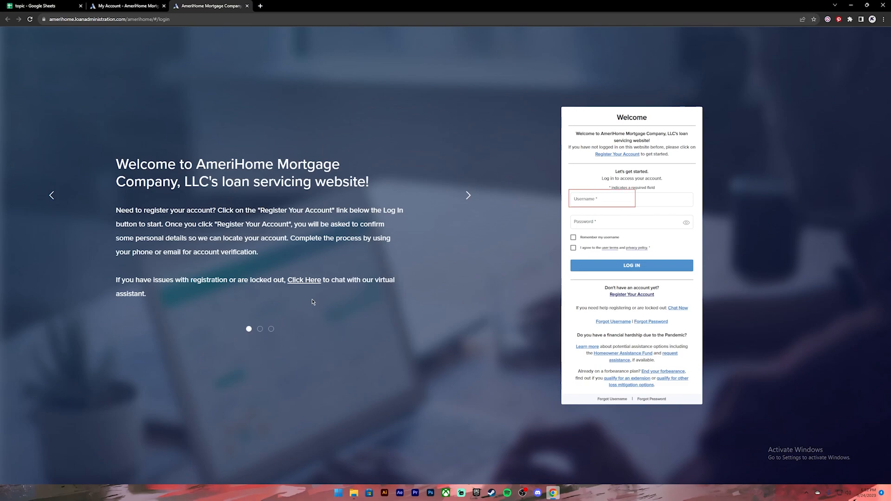
# Enter username 'john123' and a password, tick 'Remember my username' and the terms agreement
pyautogui.write('john123')
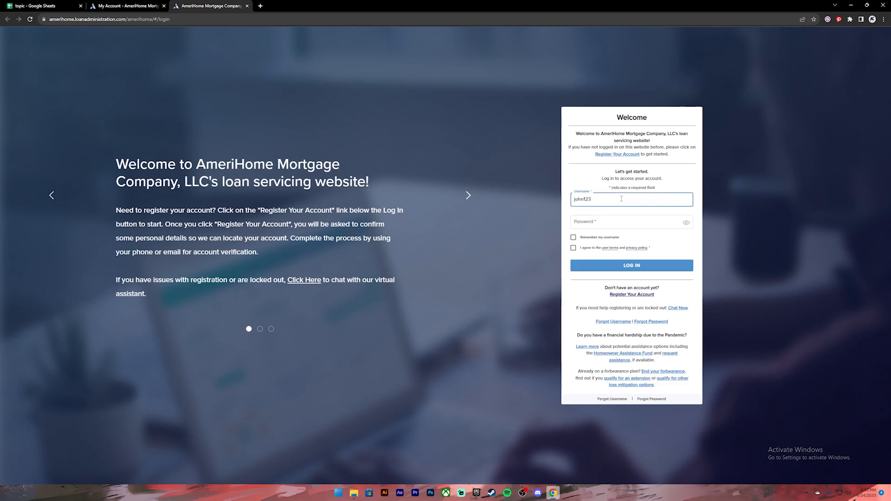
pyautogui.click(625, 222)
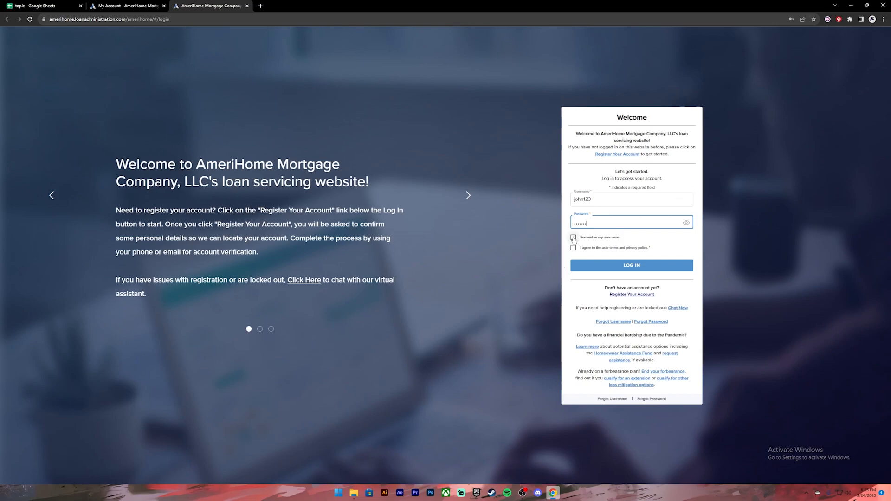
pyautogui.click(573, 236)
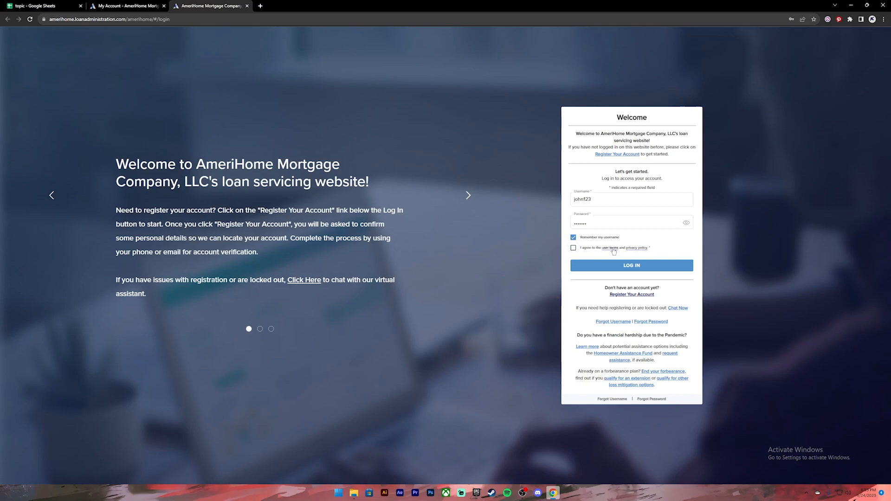
pyautogui.click(572, 247)
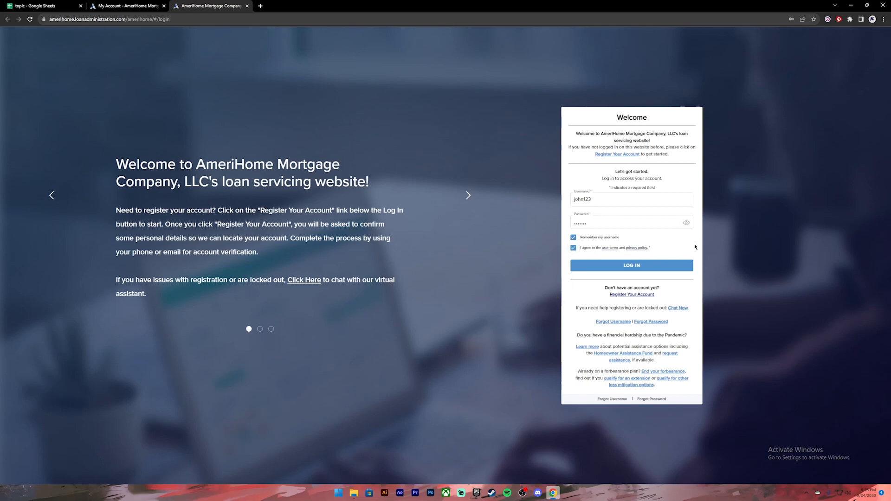
pyautogui.moveTo(684, 247)
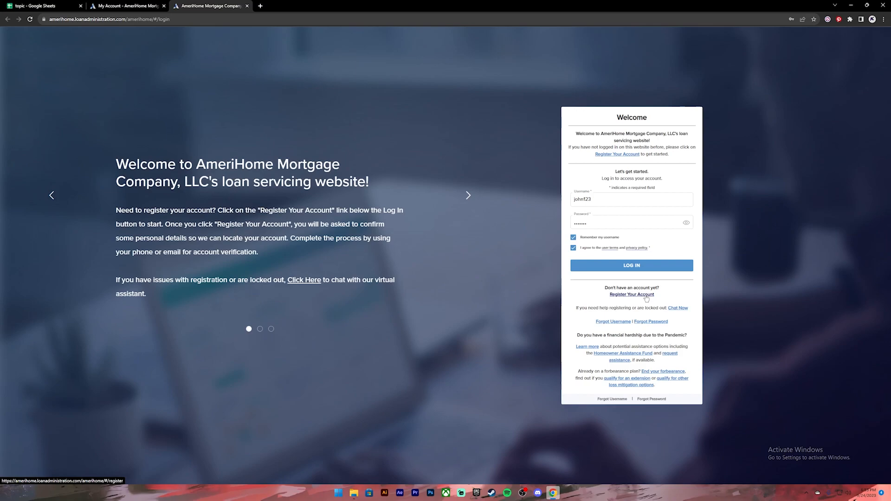
pyautogui.moveTo(650, 321)
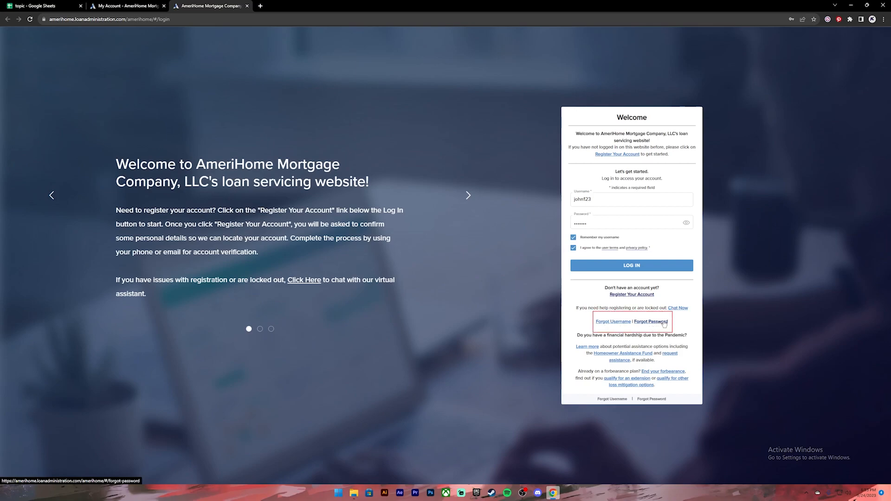
pyautogui.moveTo(768, 214)
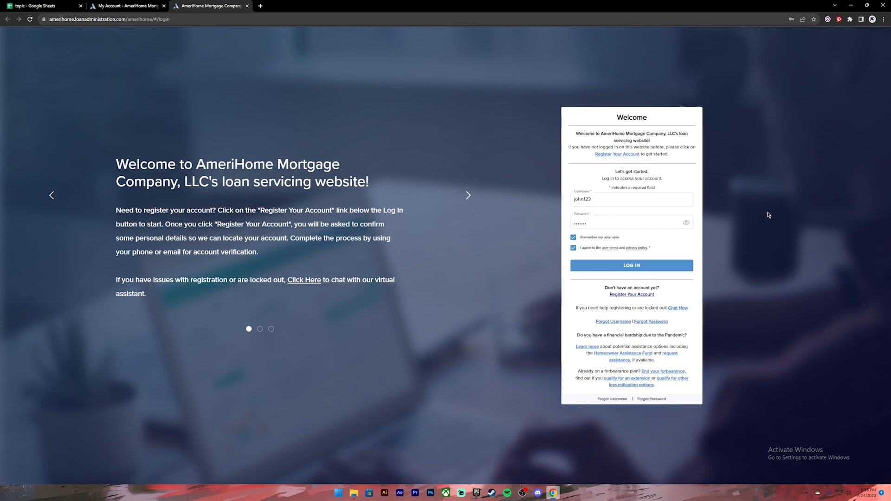
pyautogui.click(631, 265)
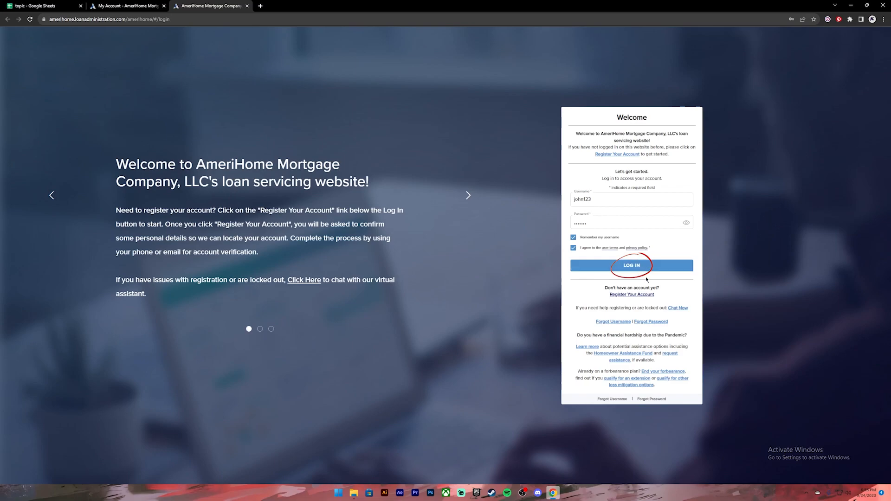